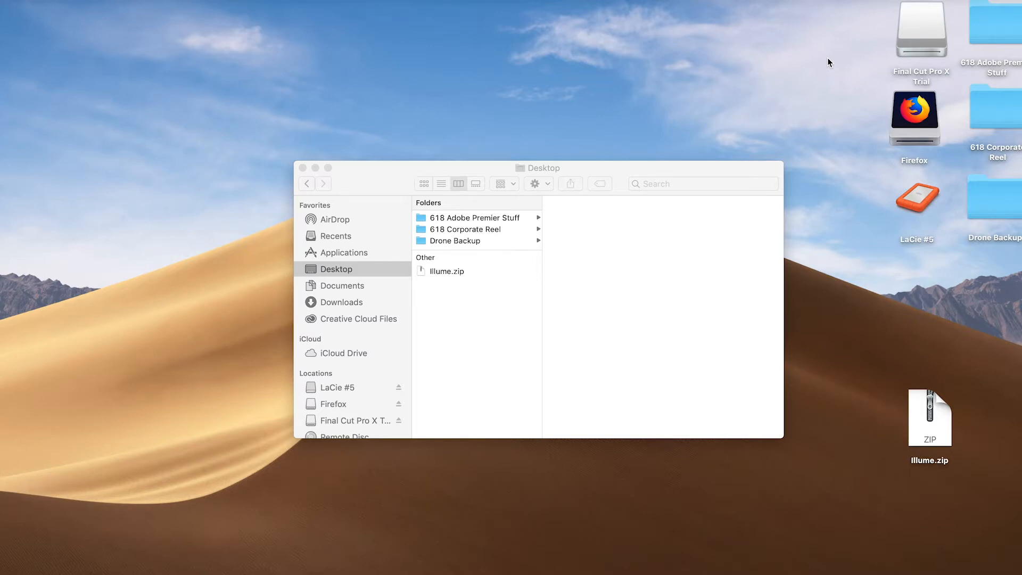
mouse_move(425, 289)
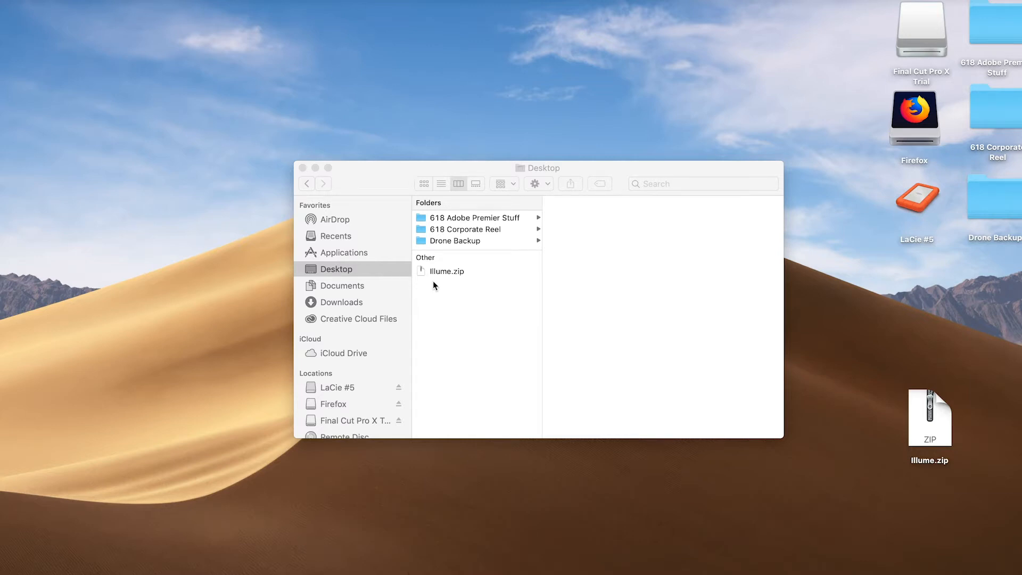
- Extract Illume.zip so an Illume folder appears on the Desktop
click(449, 271)
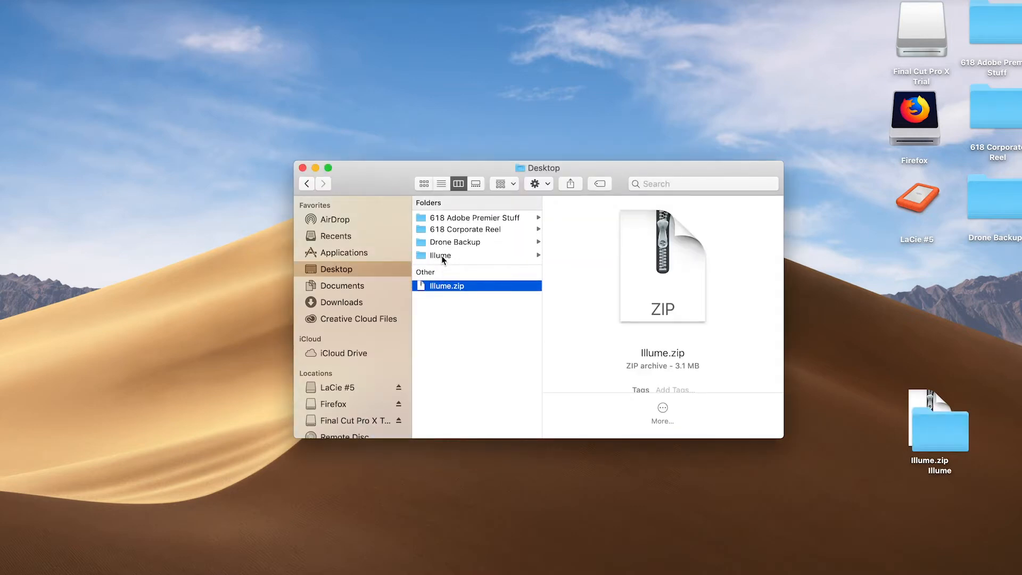
- Browse the Illume folder's LUTs .cube files and preview the Illume LUTs Guide PDF
click(439, 254)
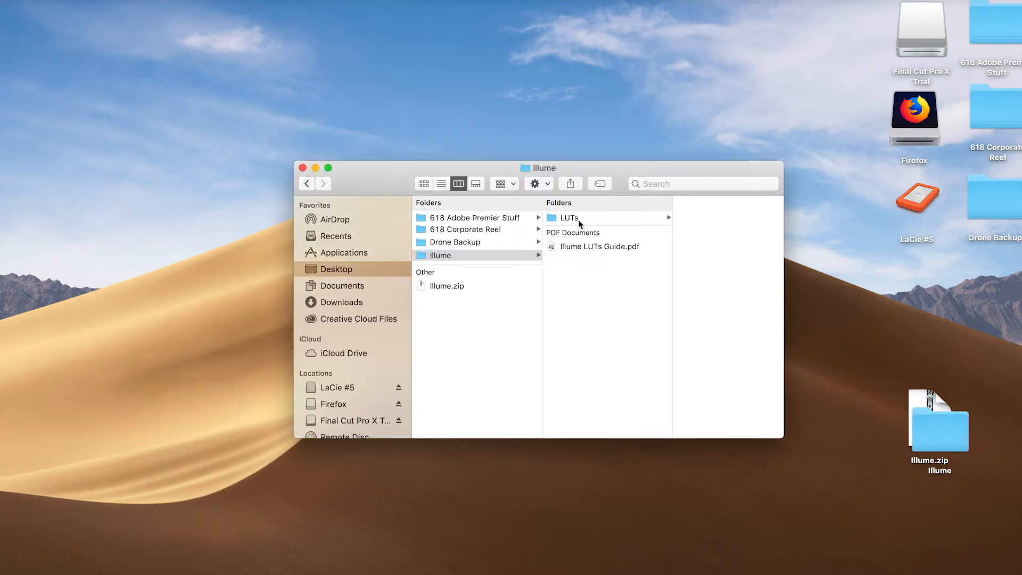
click(568, 217)
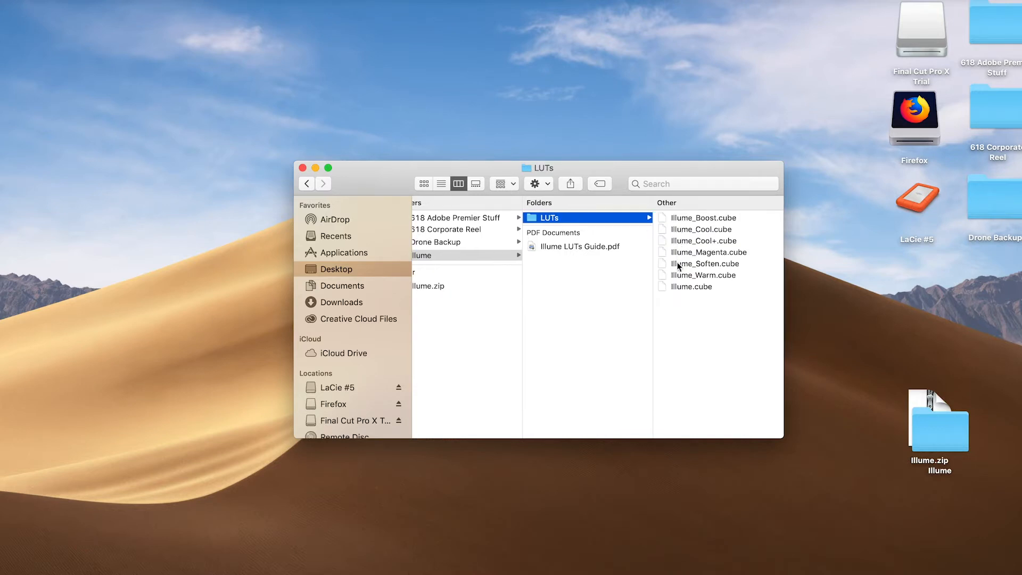
click(579, 246)
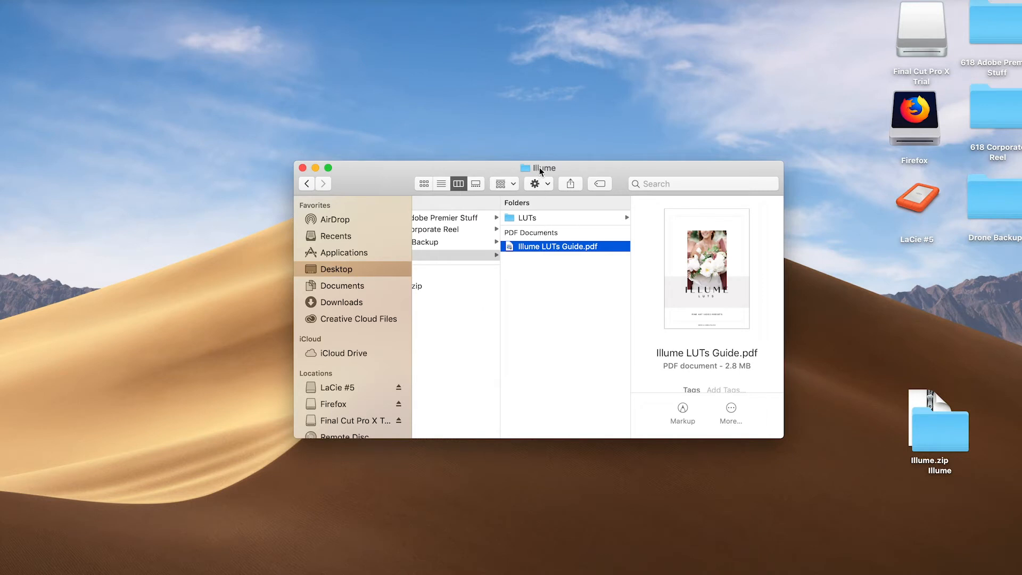
- Navigate from the home folder into Movies > Motion Templates
click(543, 168)
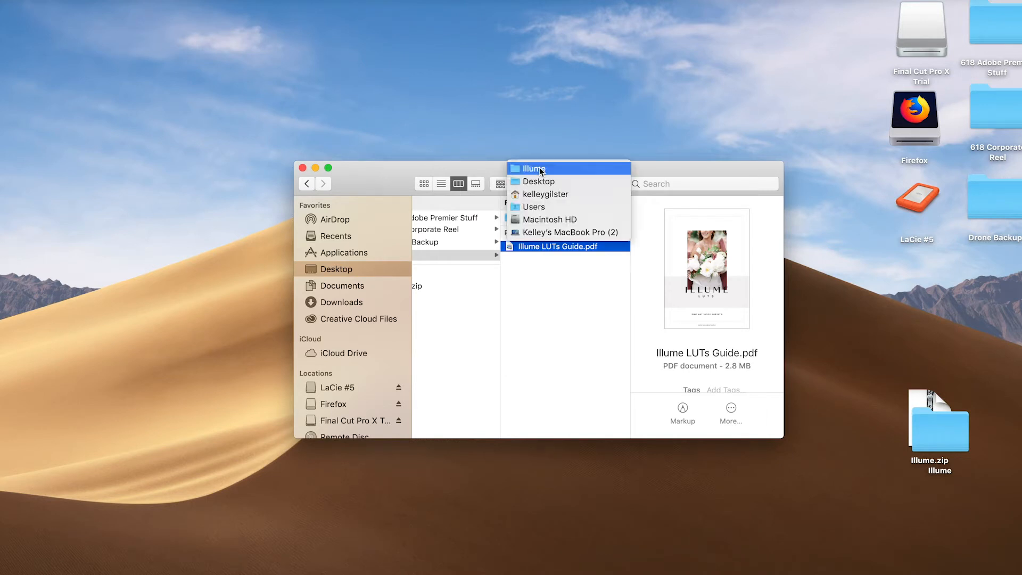
mouse_move(536, 194)
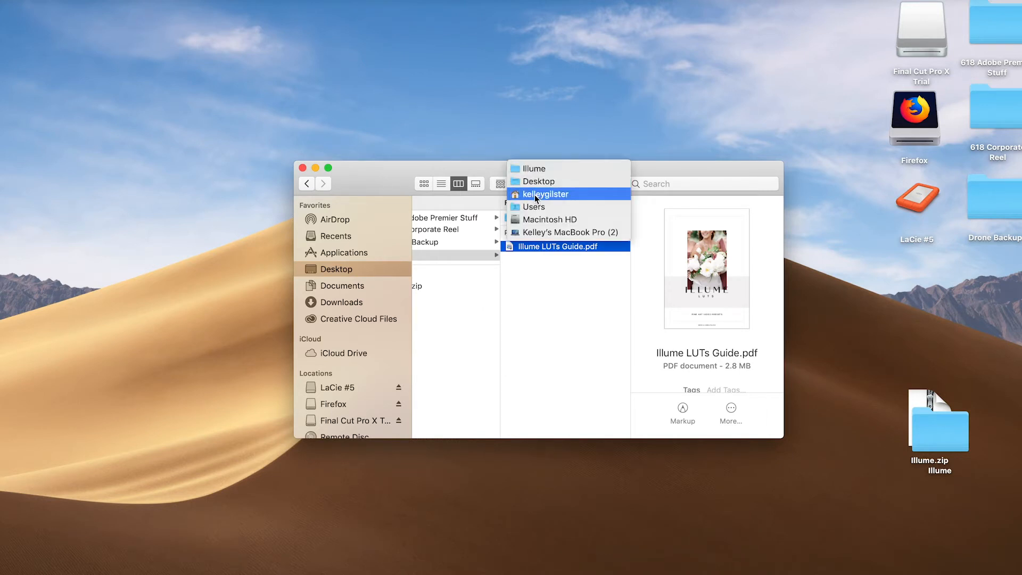
click(545, 194)
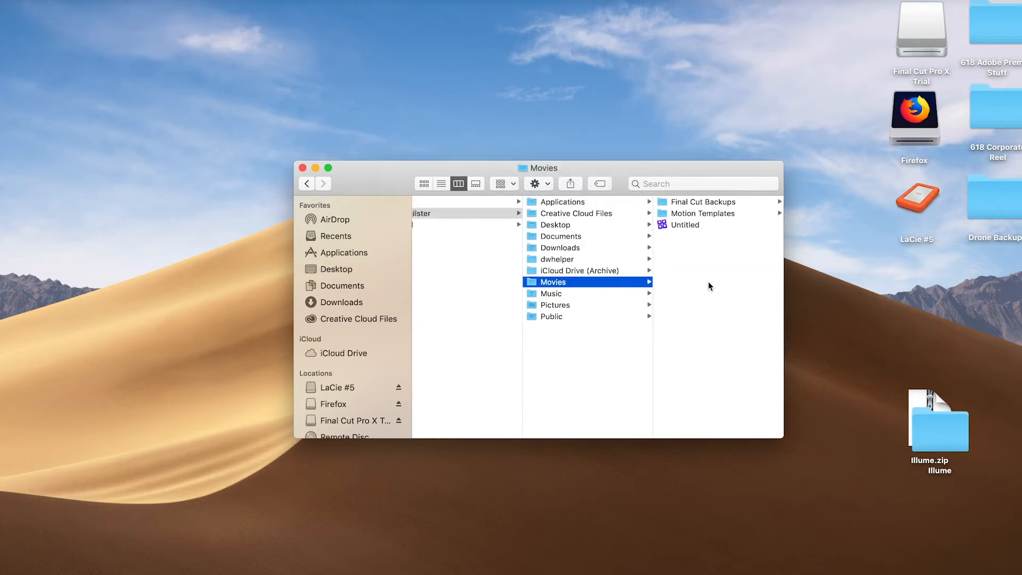
click(701, 213)
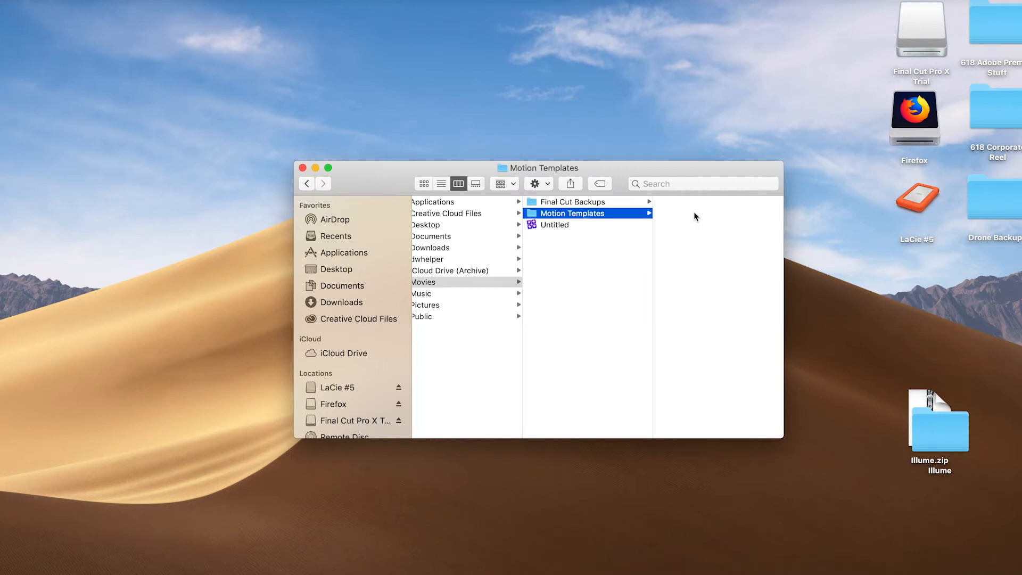
mouse_move(932, 436)
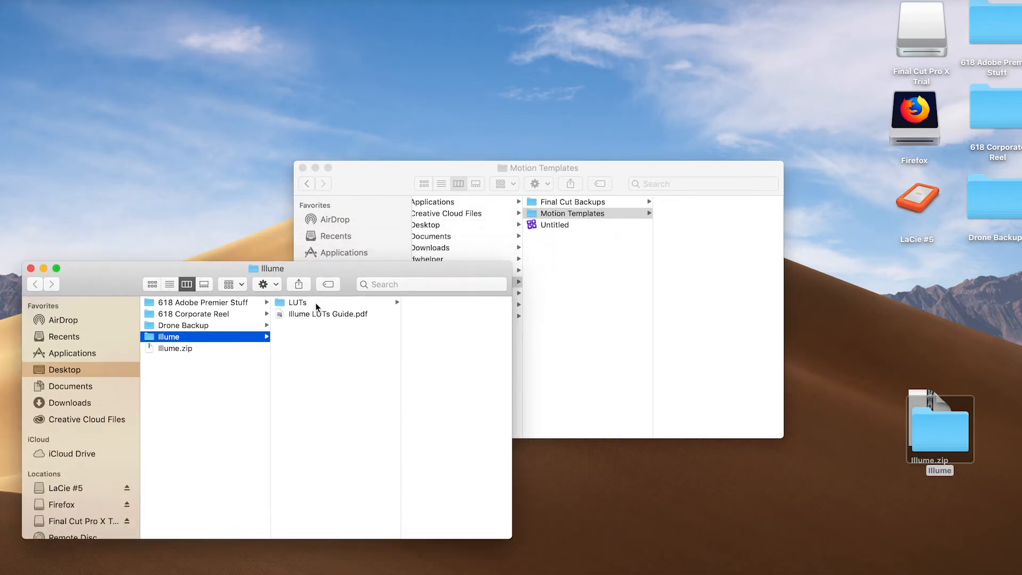
- Show the Illume LUTs folder in a second Finder window beside Motion Templates
click(298, 301)
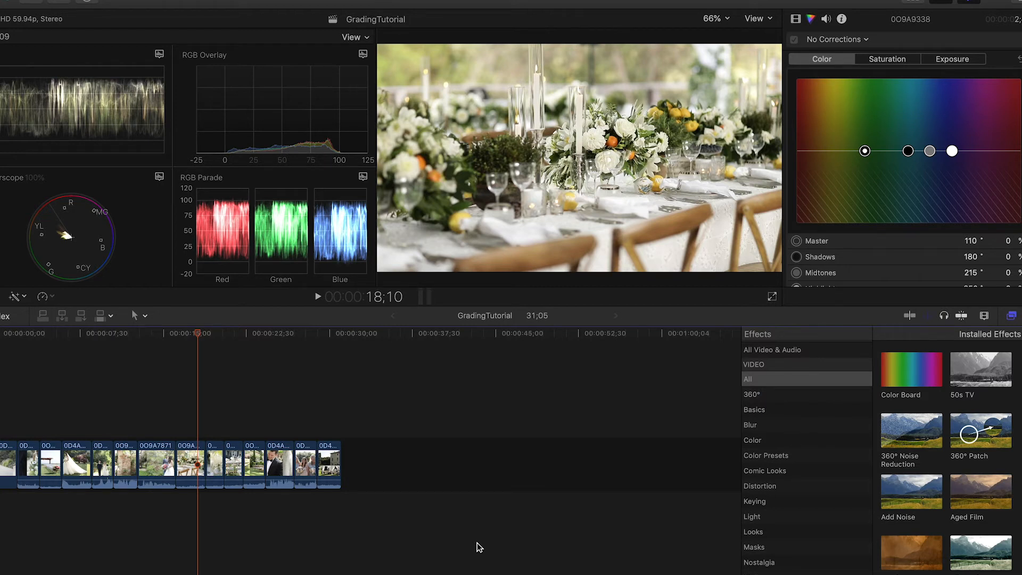
mouse_move(456, 546)
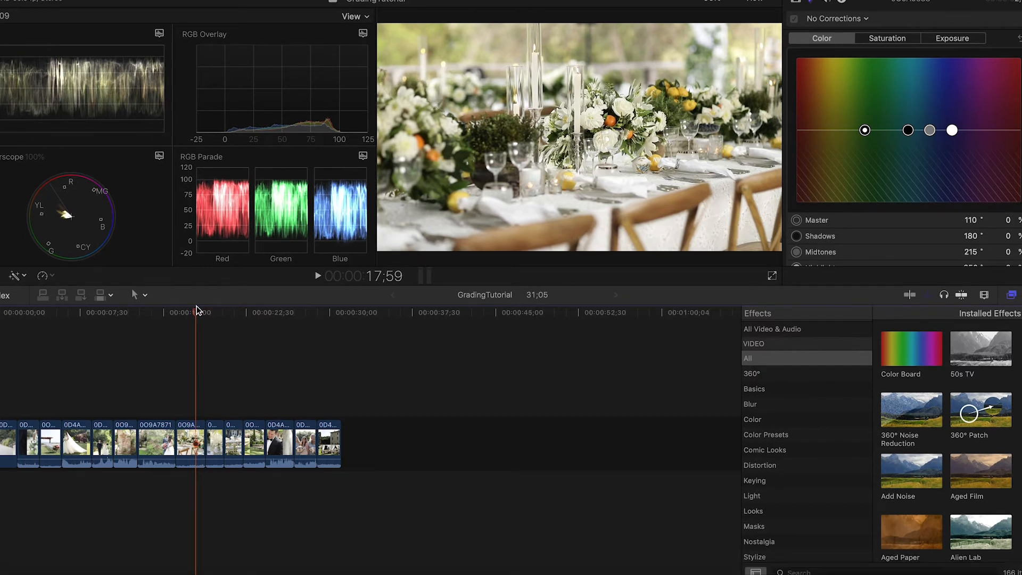
- Search the Effects browser for 'custom' to isolate the Custom LUT effect
scroll(down, 3)
text(custom)
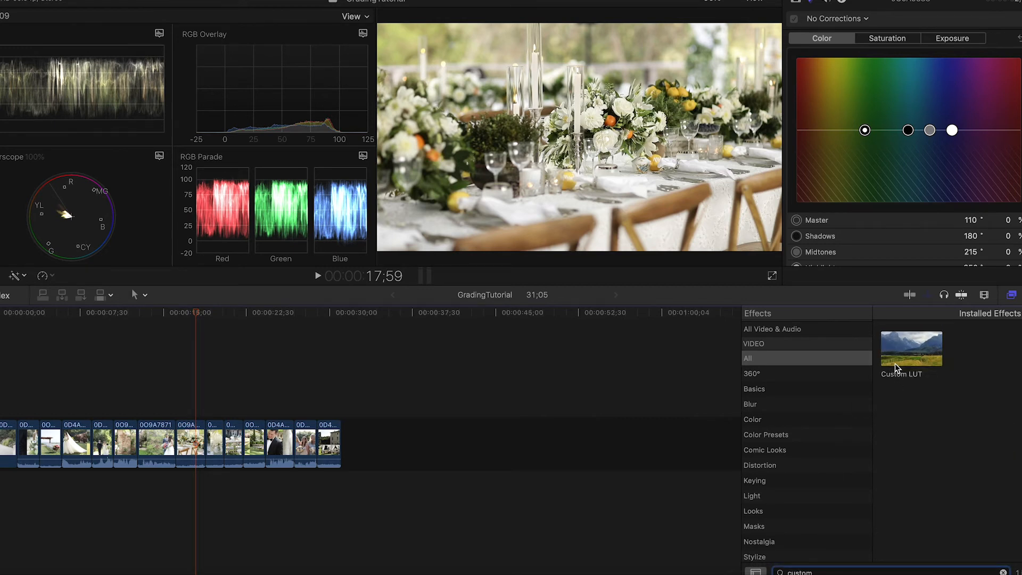
- Apply Custom LUT to the table-setting wedding clip and select it for its settings
drag(910, 347, 398, 385)
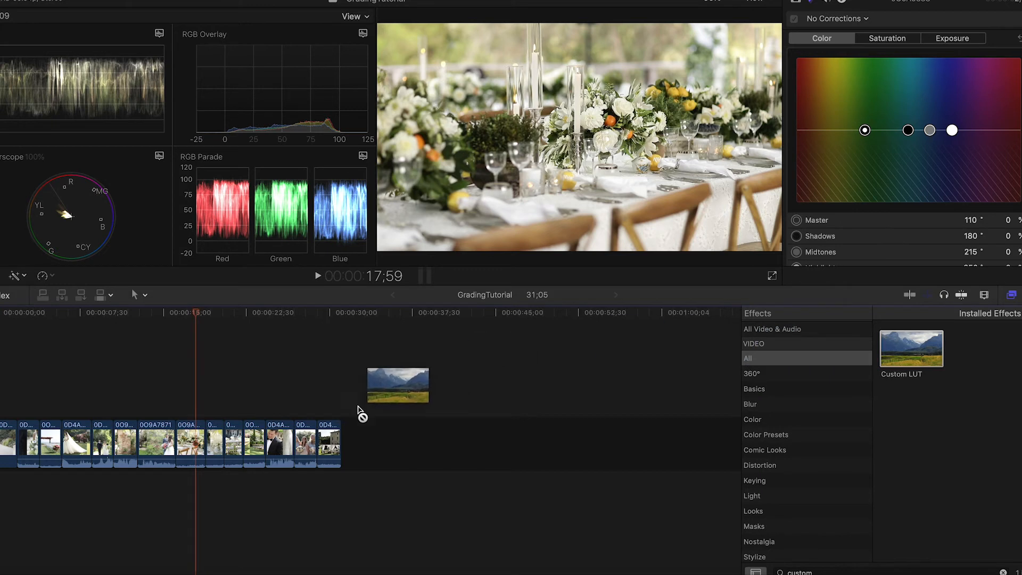
click(190, 445)
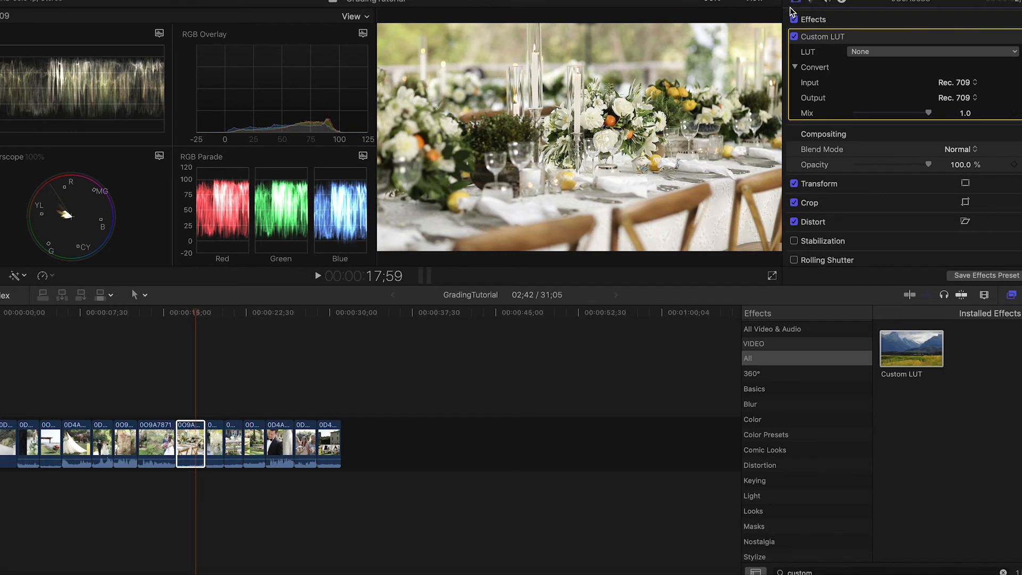
mouse_move(867, 58)
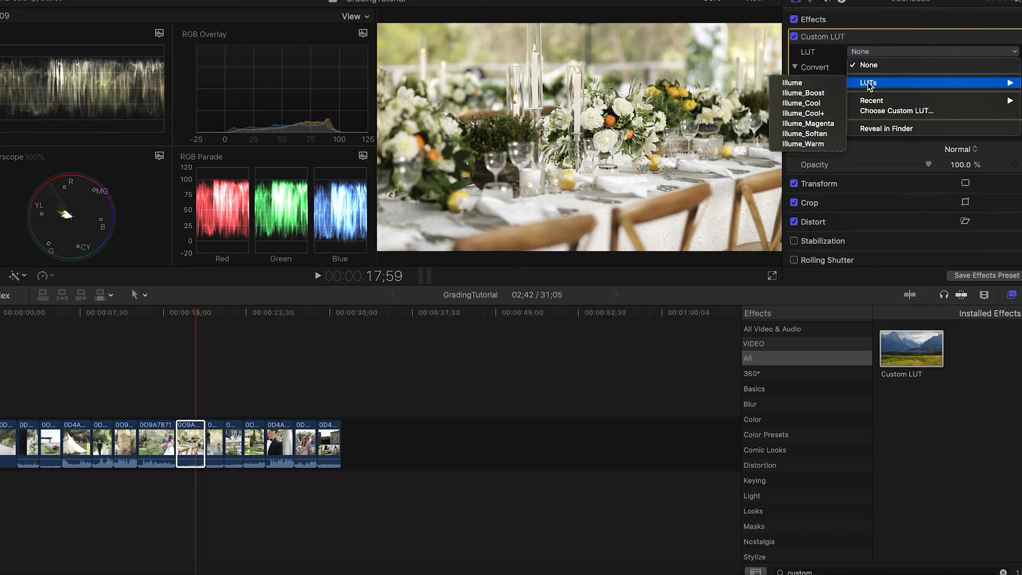
mouse_move(872, 100)
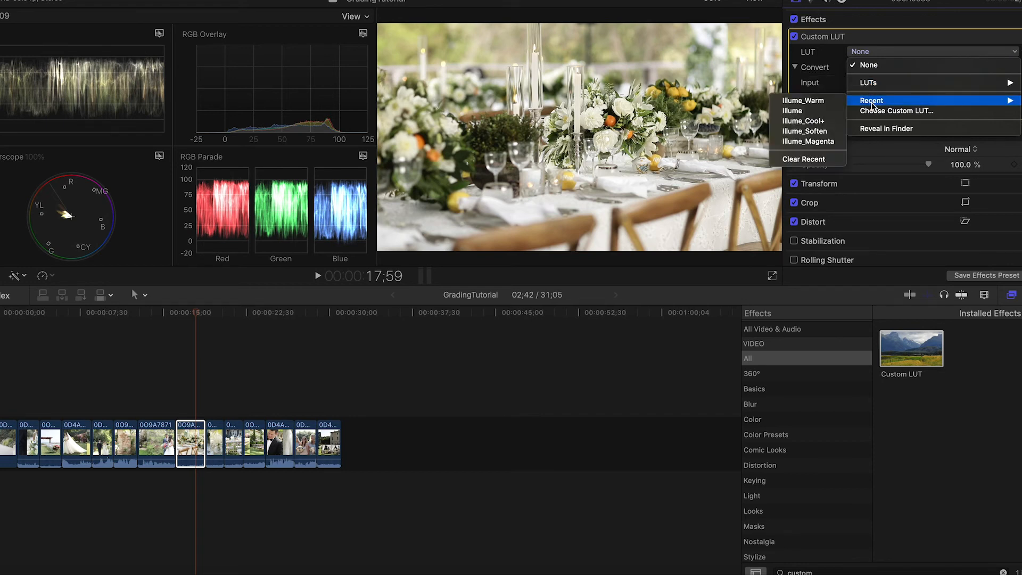
- Load all seven Illume .cube files into the Custom LUT effect's list
click(899, 111)
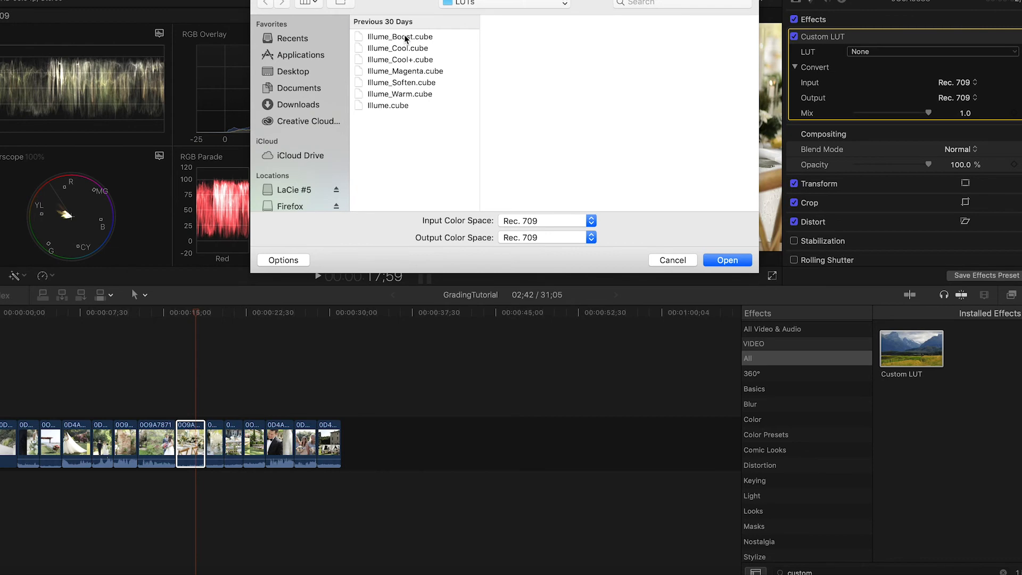
key(cmd+a)
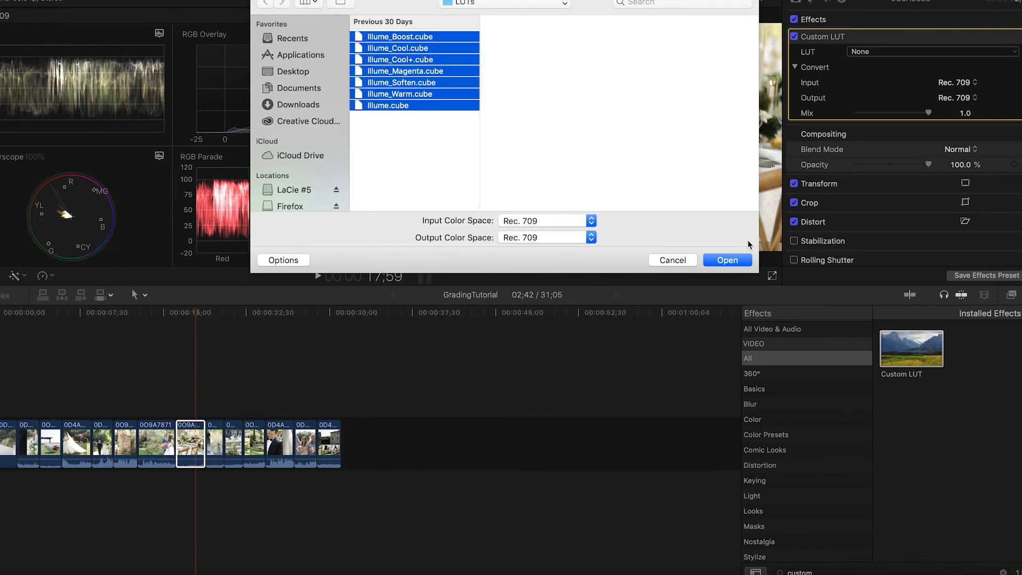
click(728, 260)
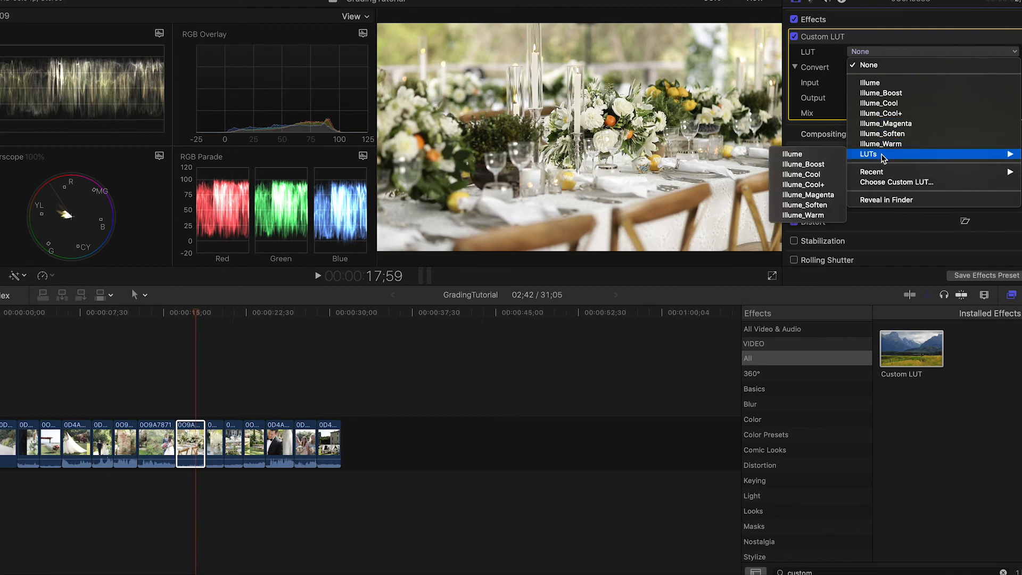
- Try Illume_Boost, Illume_Warm and Illume_Soften, then settle on plain Illume
click(881, 92)
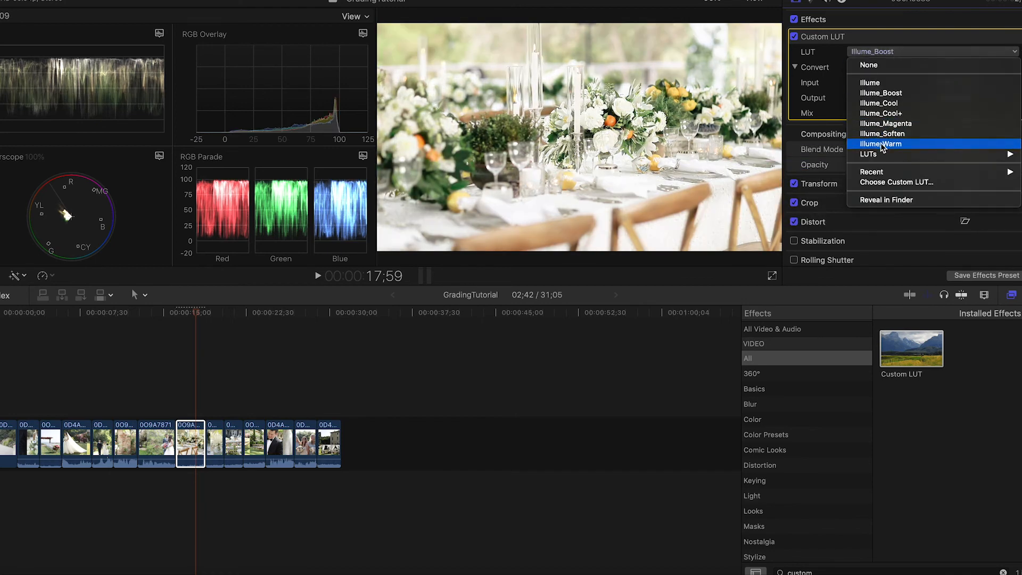
click(882, 143)
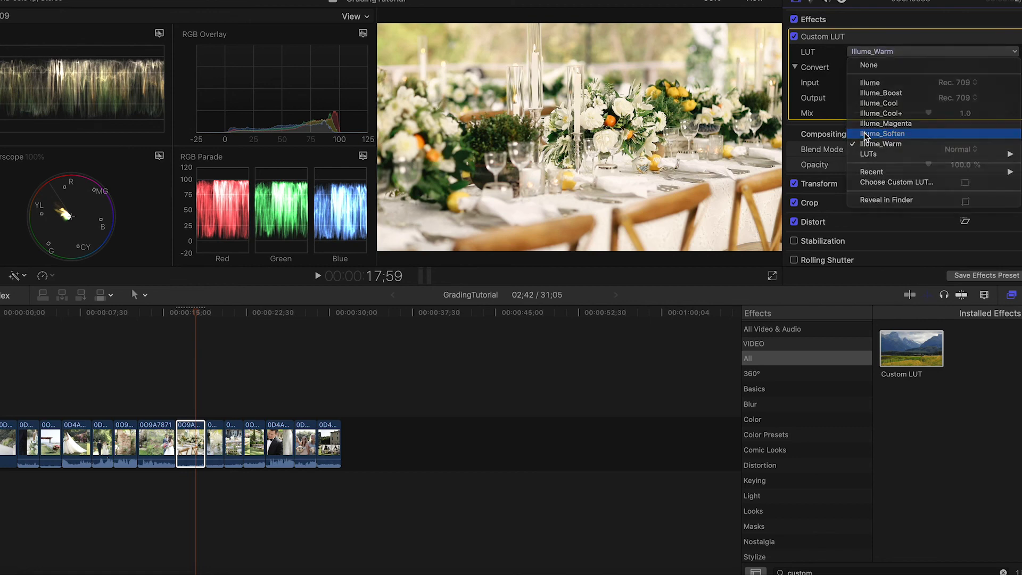
click(884, 134)
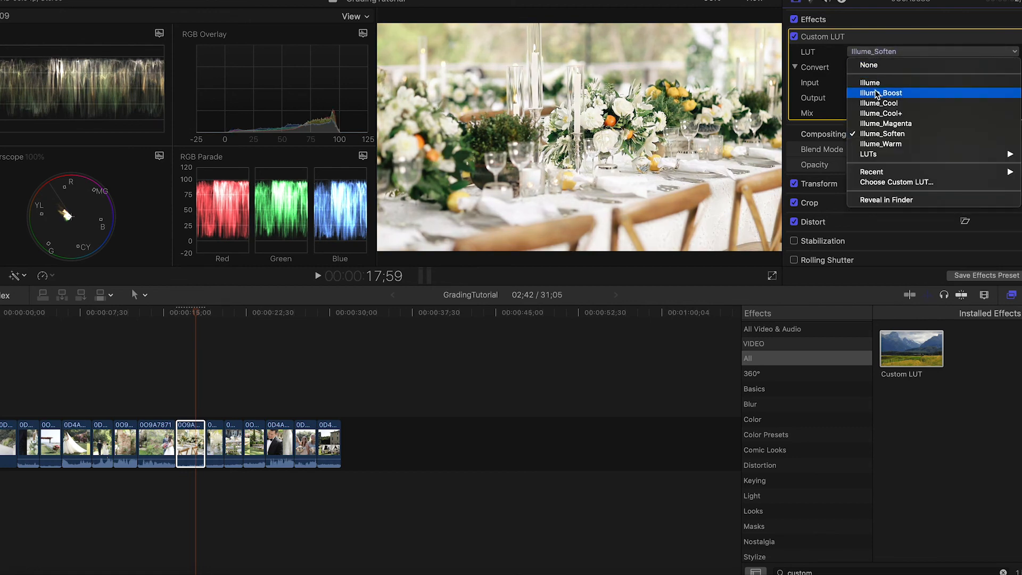
click(870, 82)
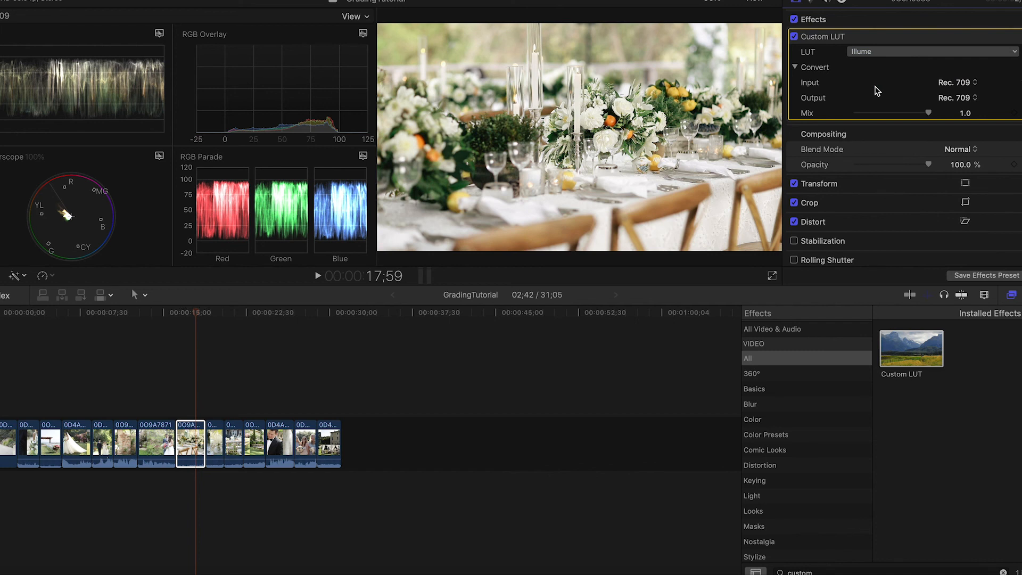